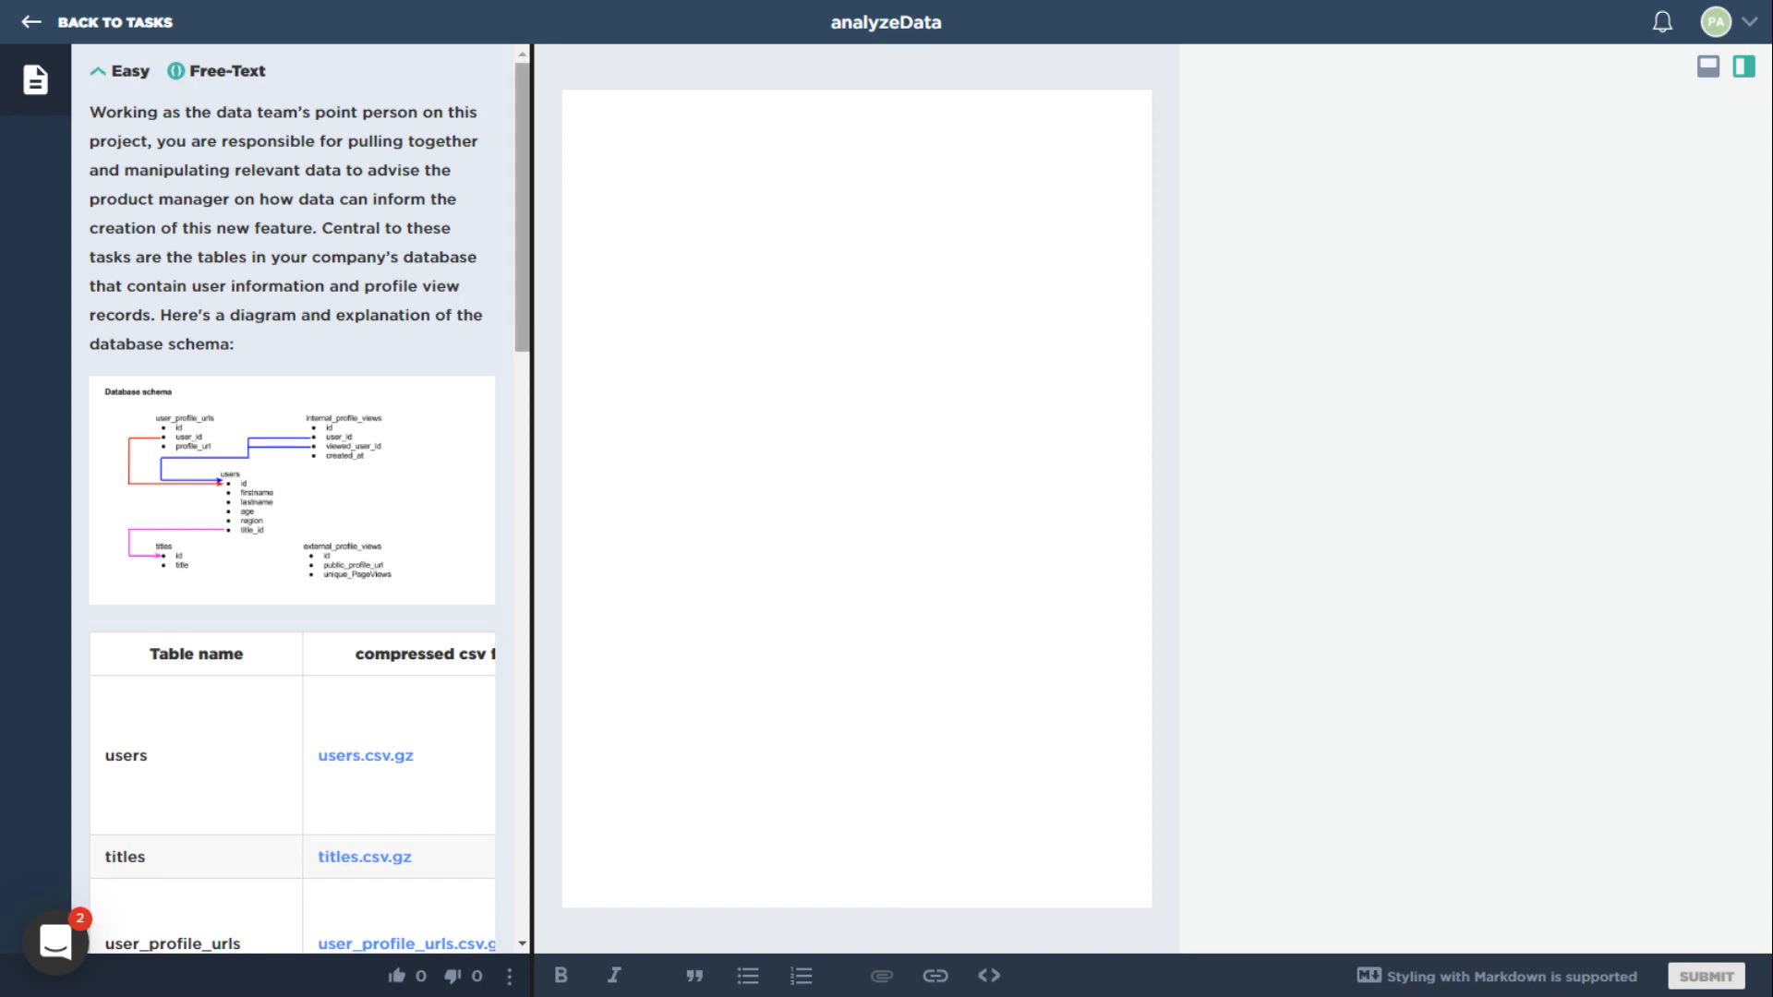
Widen the task description panel and read through the schema, CSV tables and requirements.
left_click_drag(525, 217, 605, 217)
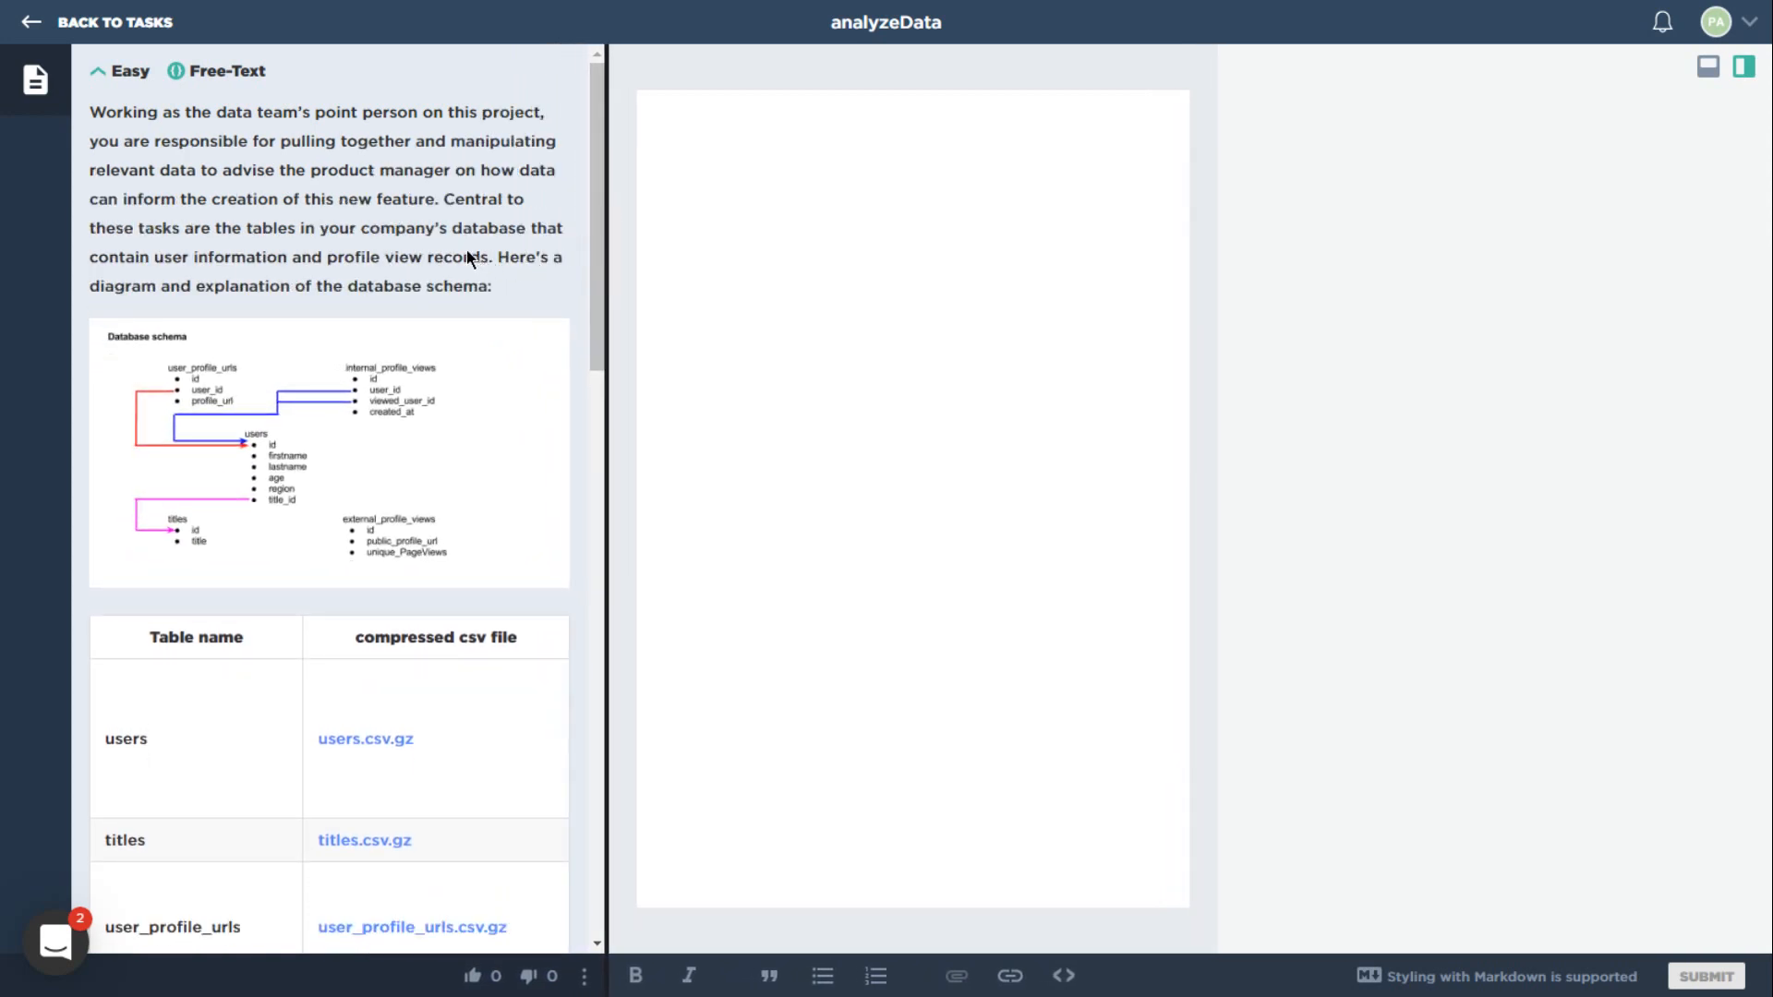
mouse_move(442, 333)
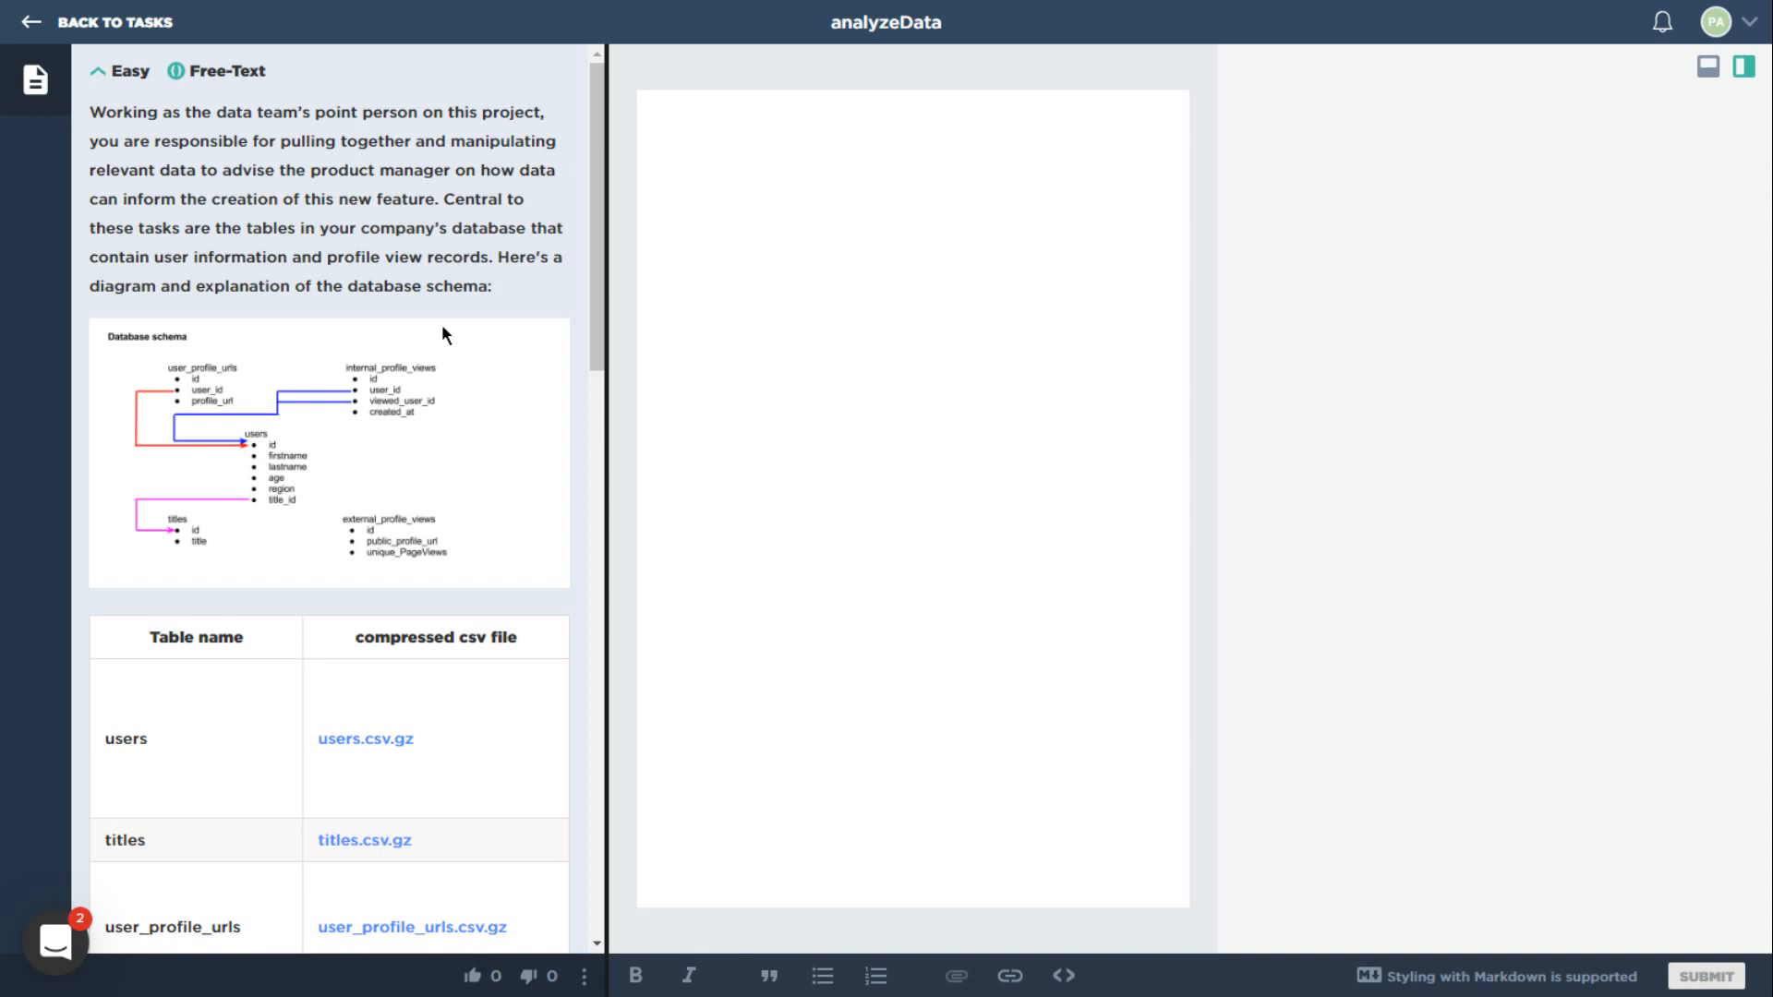
mouse_move(438, 359)
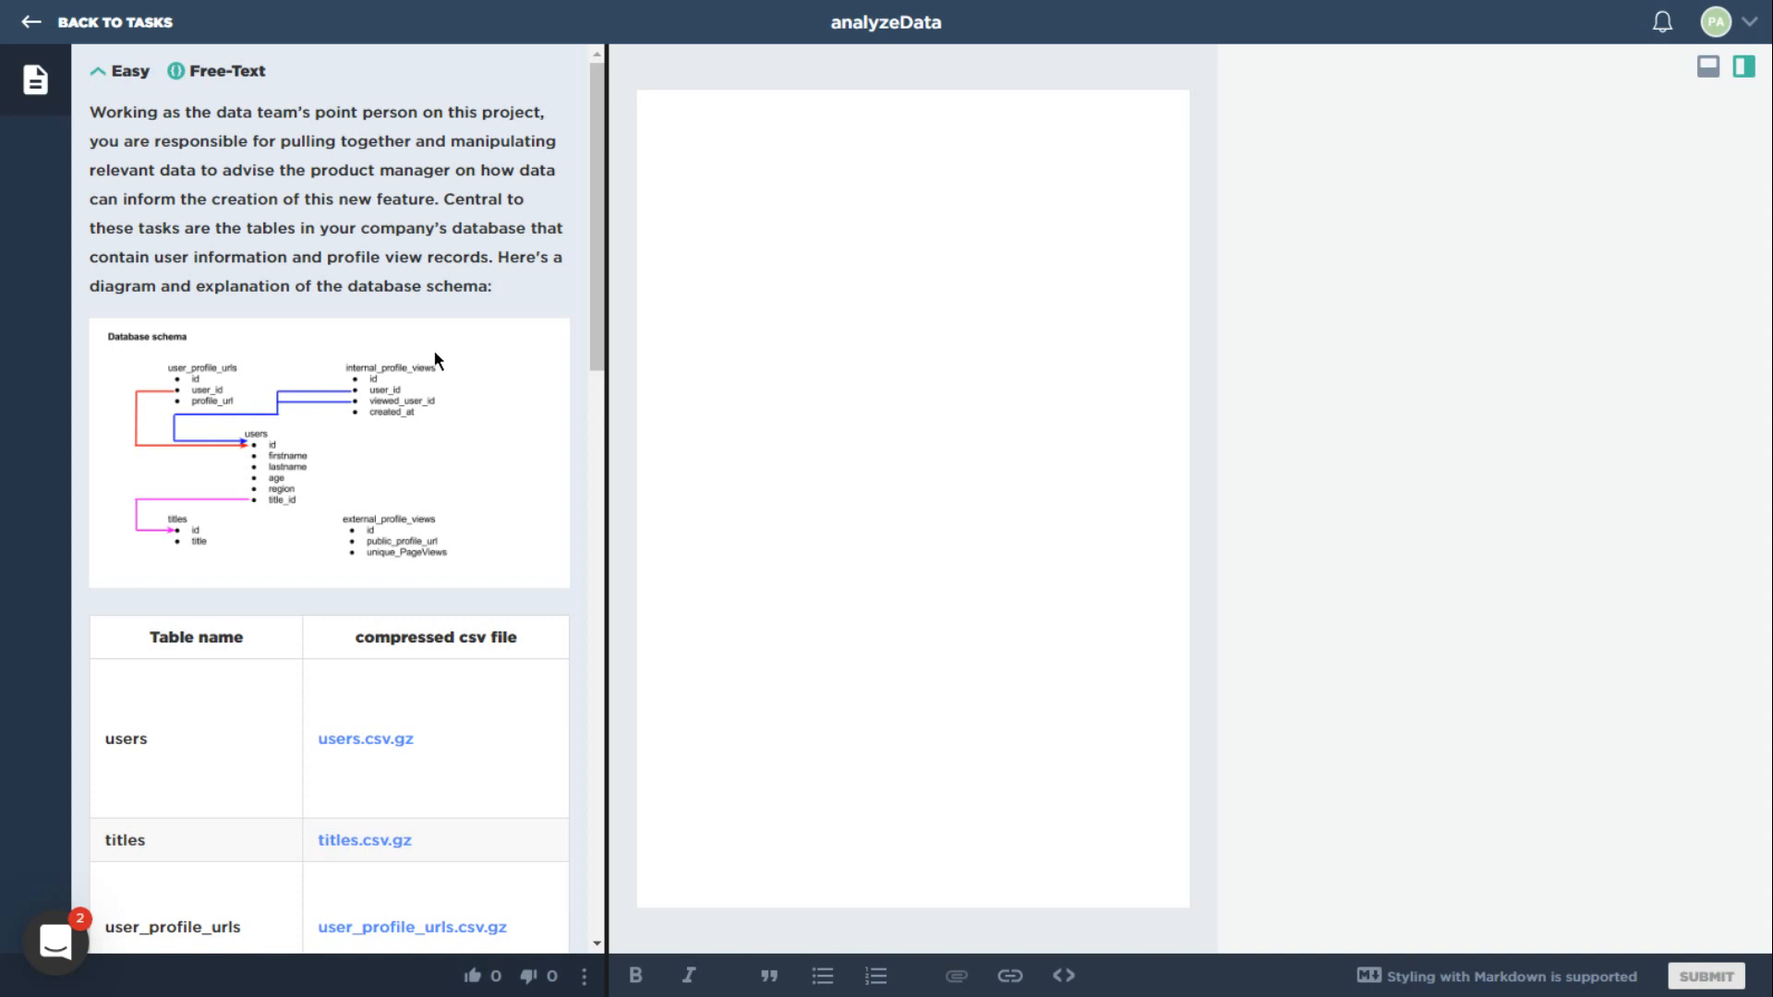
scroll("down", 3)
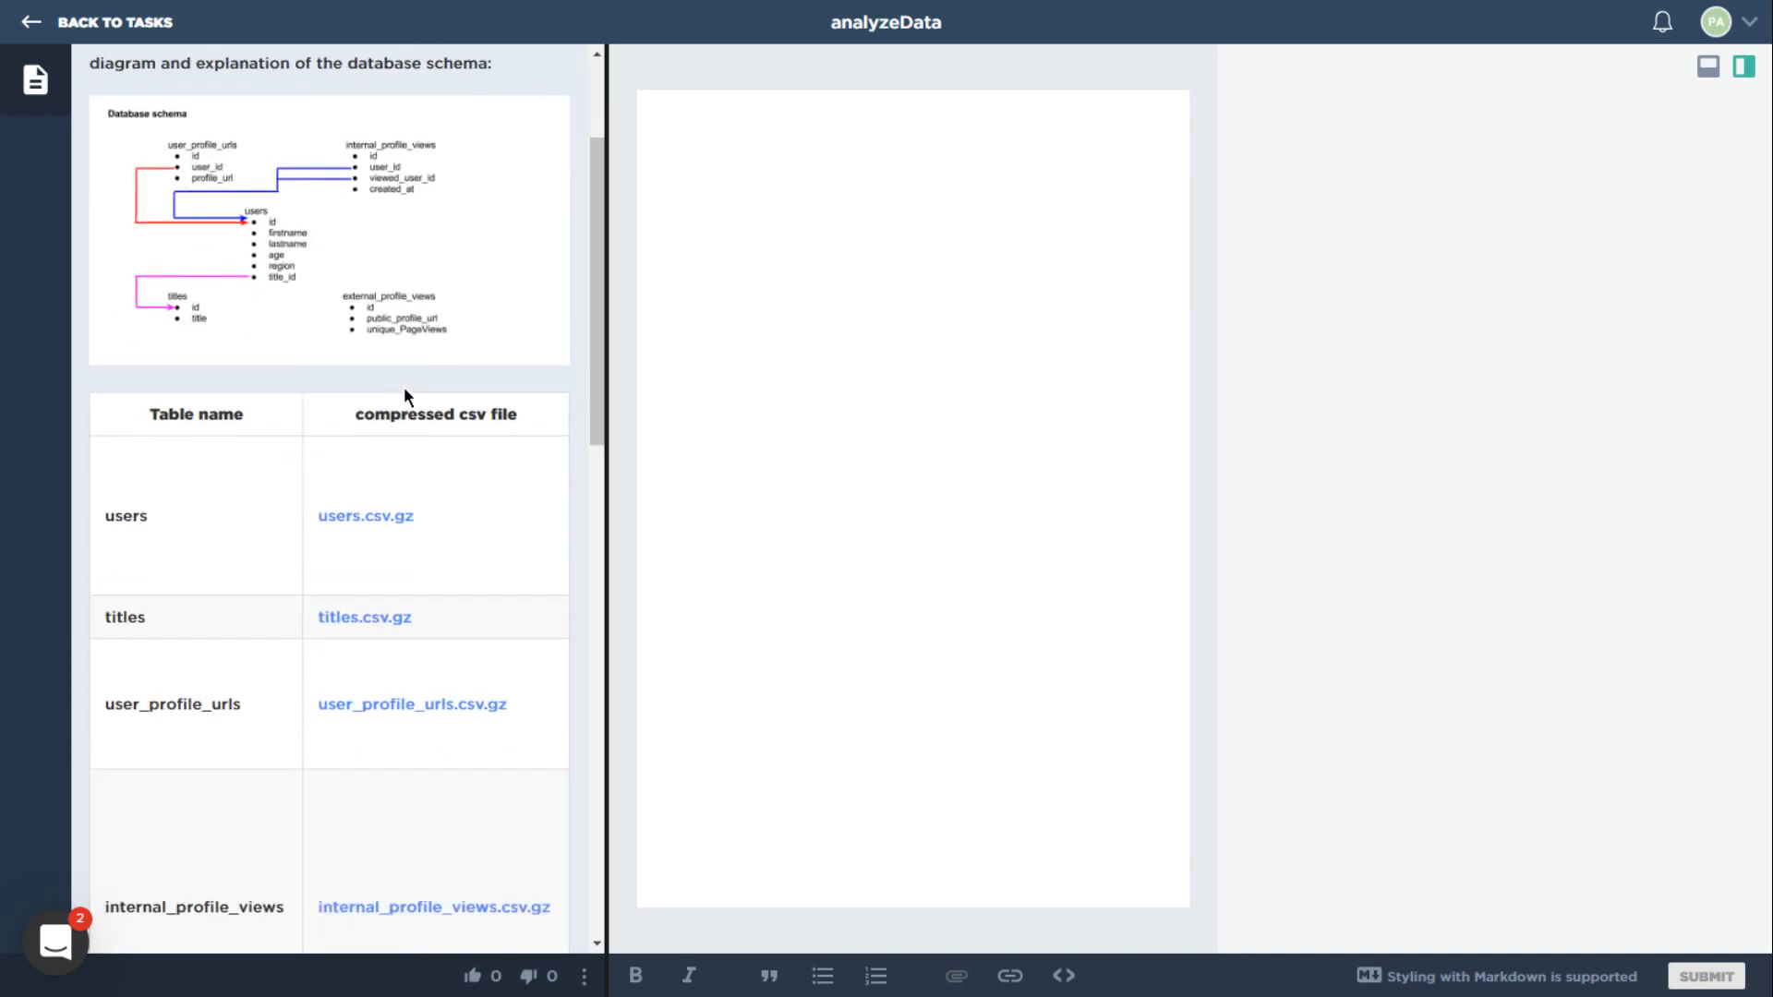
scroll("down", 3)
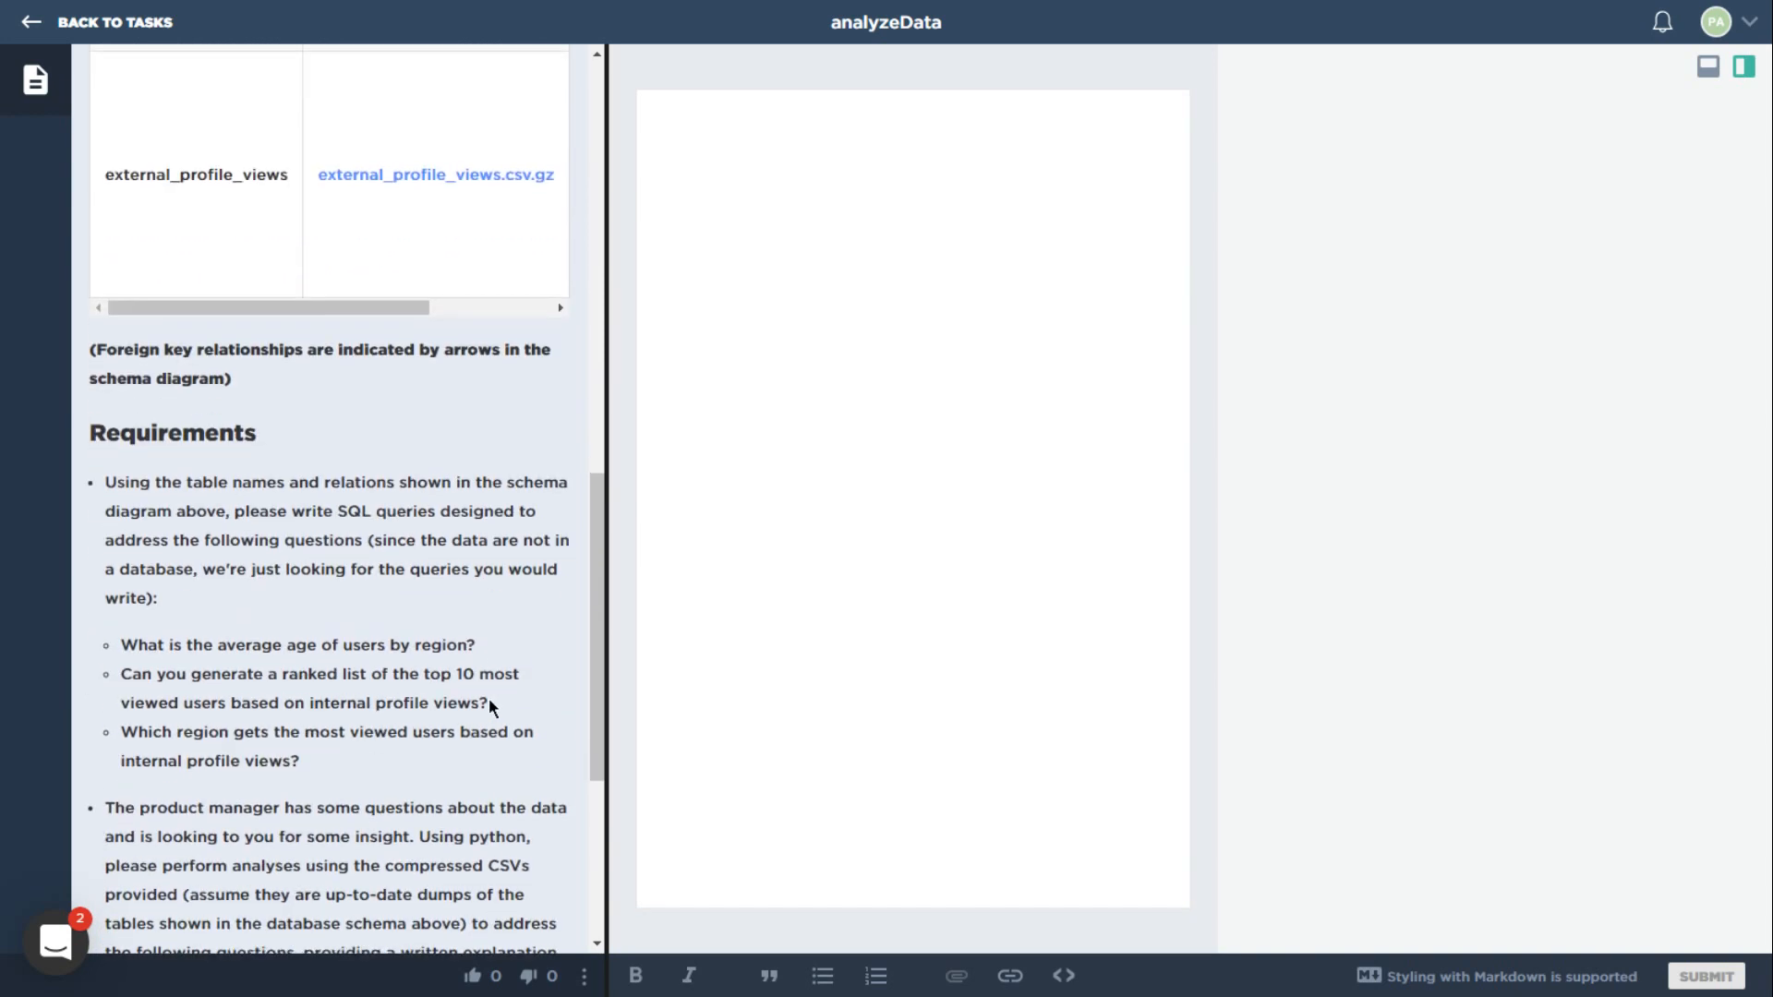
scroll("down", 3)
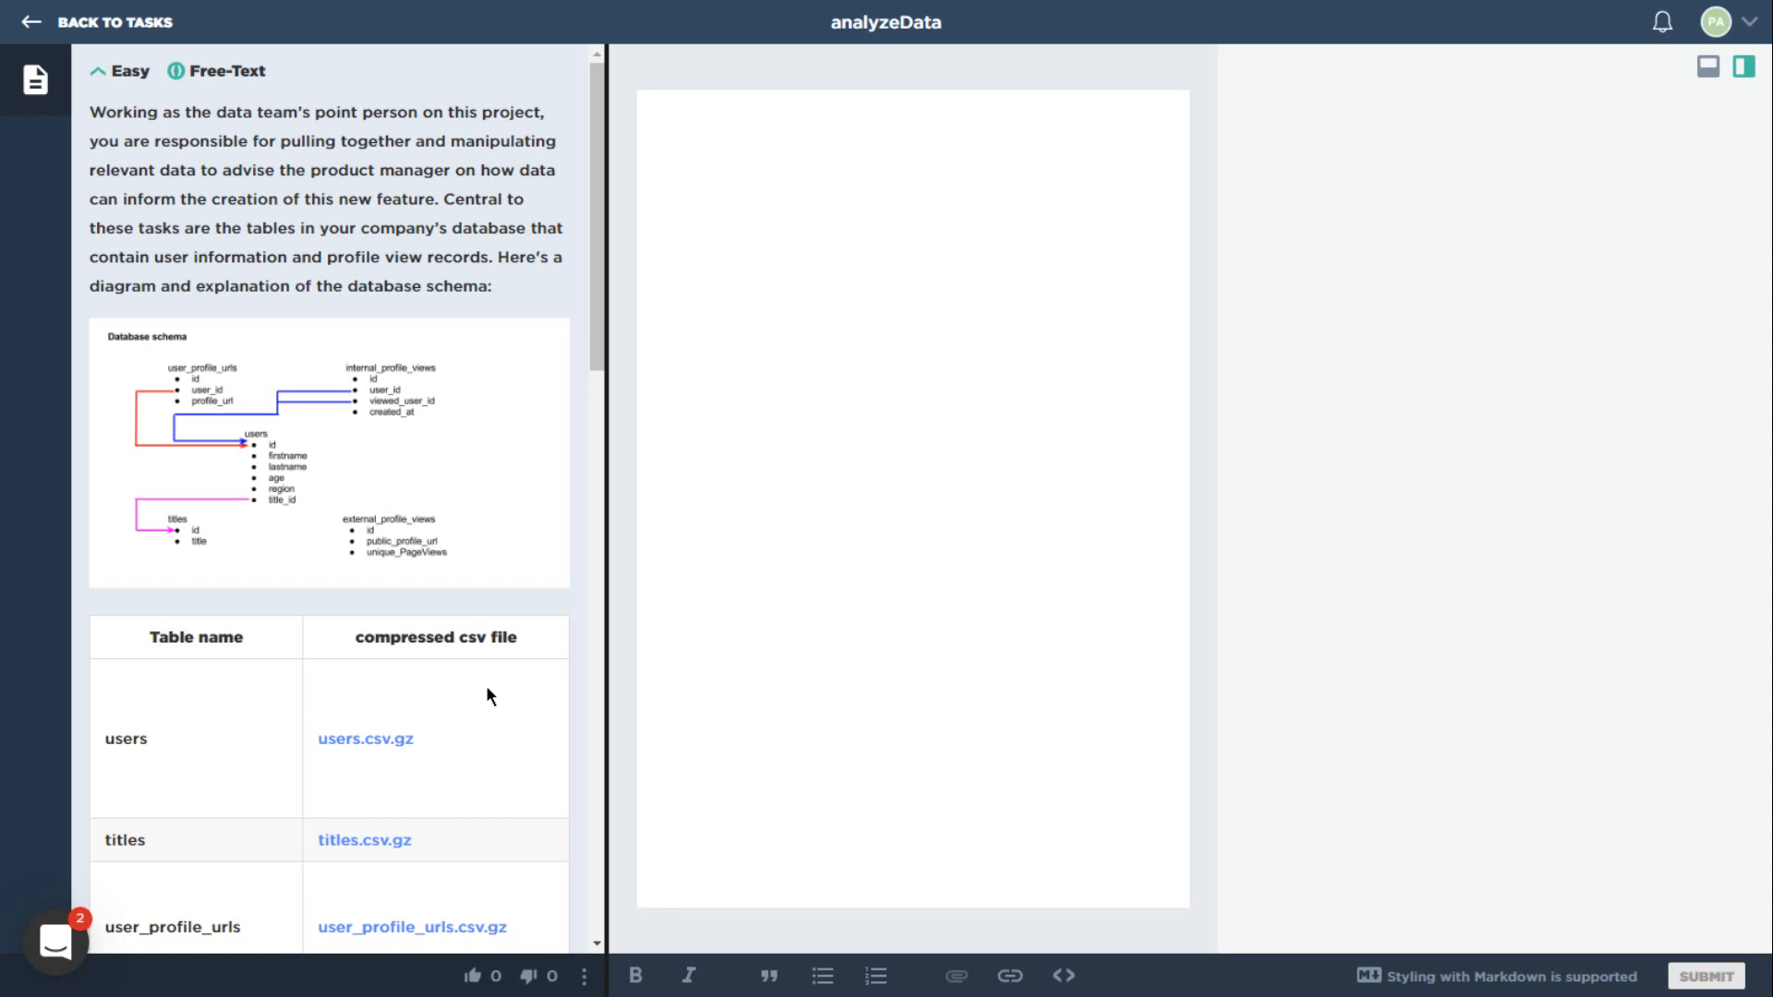
mouse_move(236, 380)
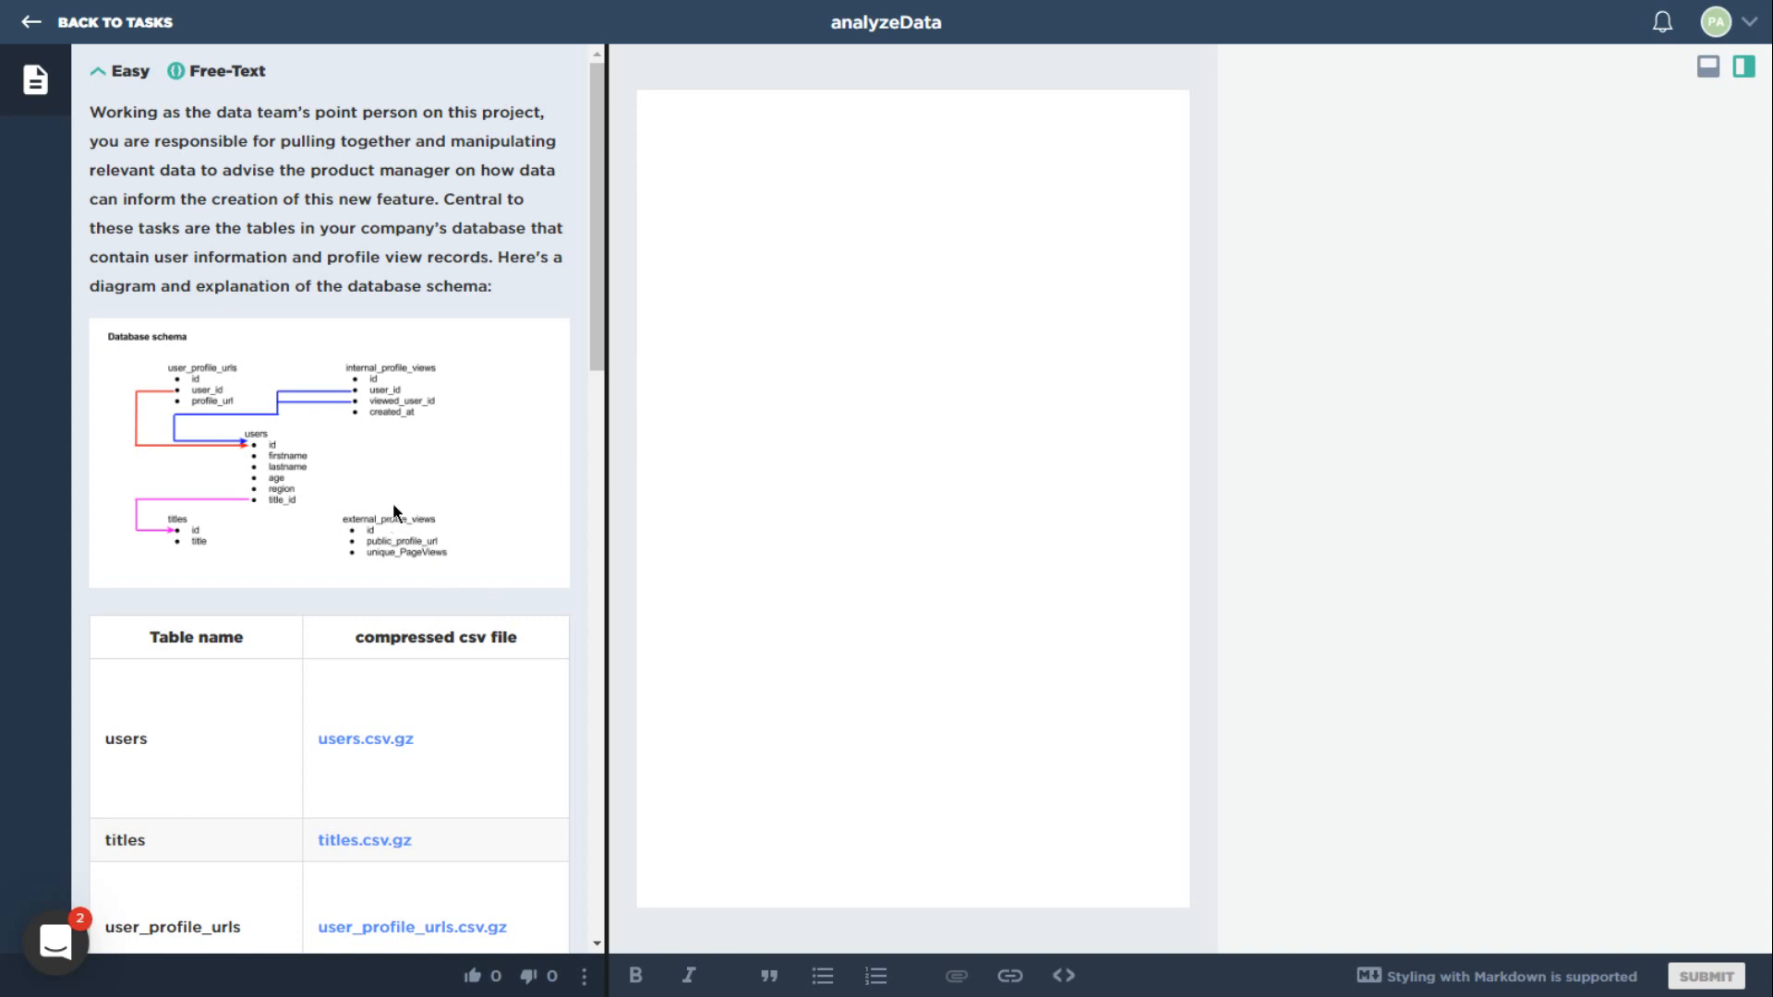
mouse_move(408, 477)
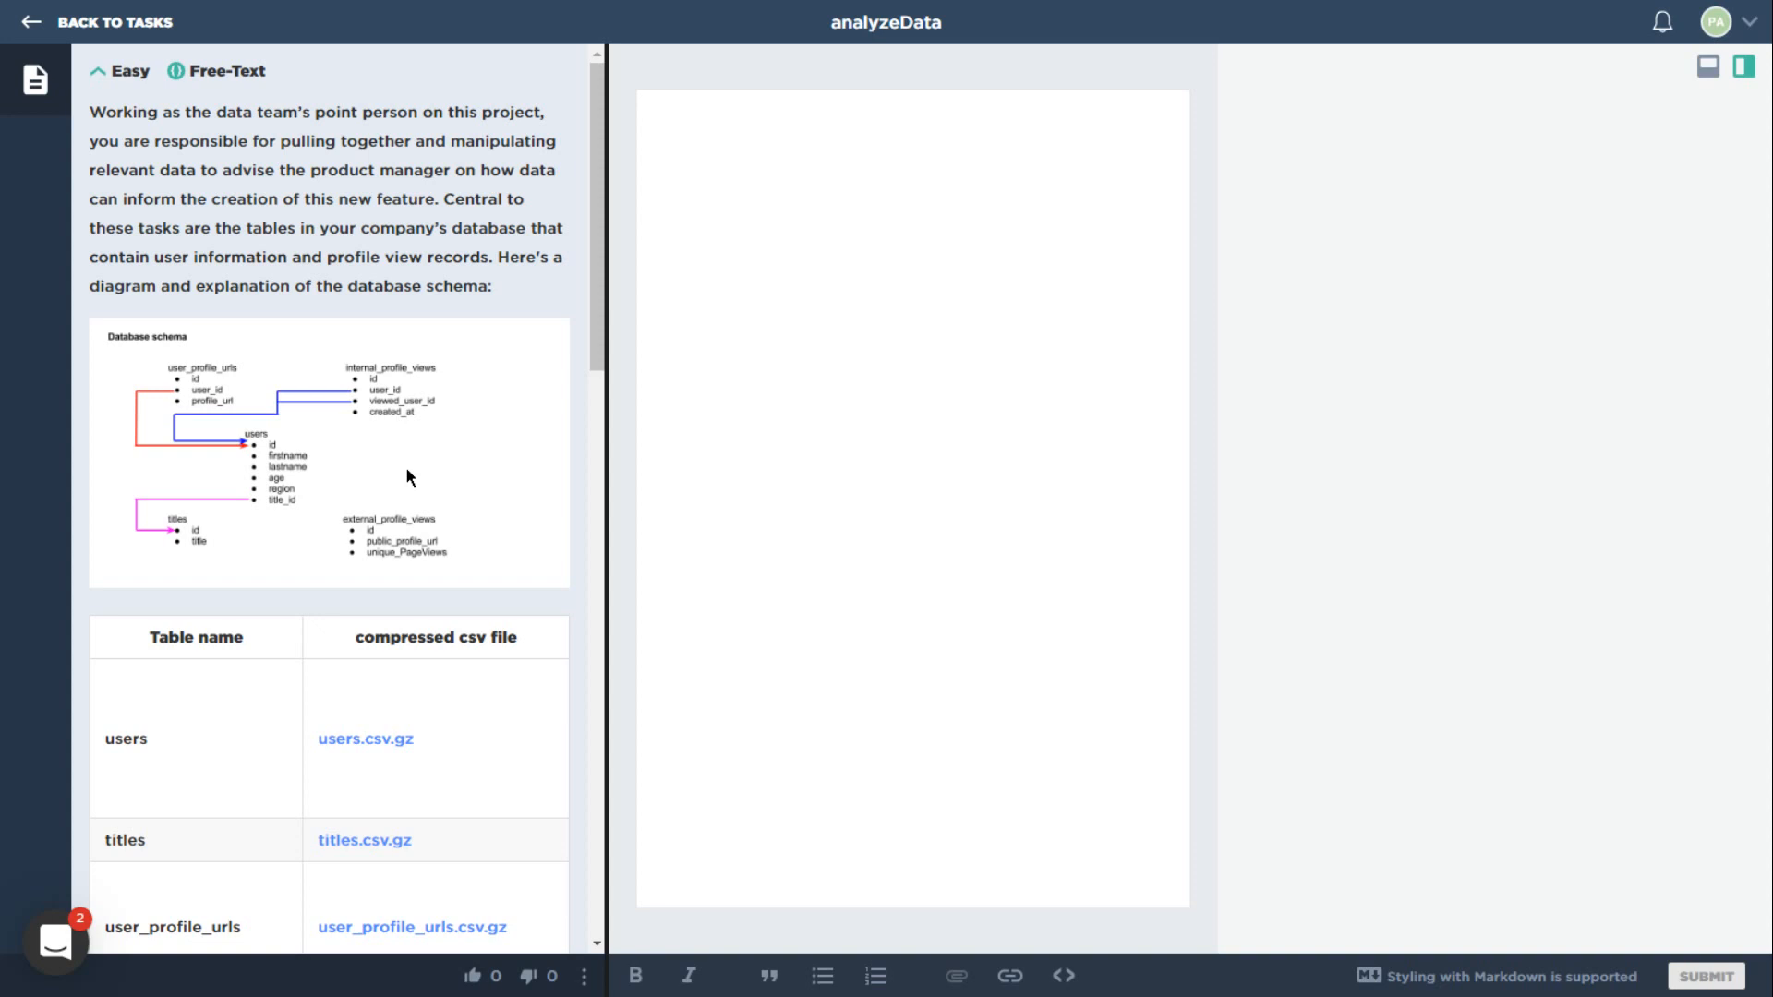
scroll("down", 3)
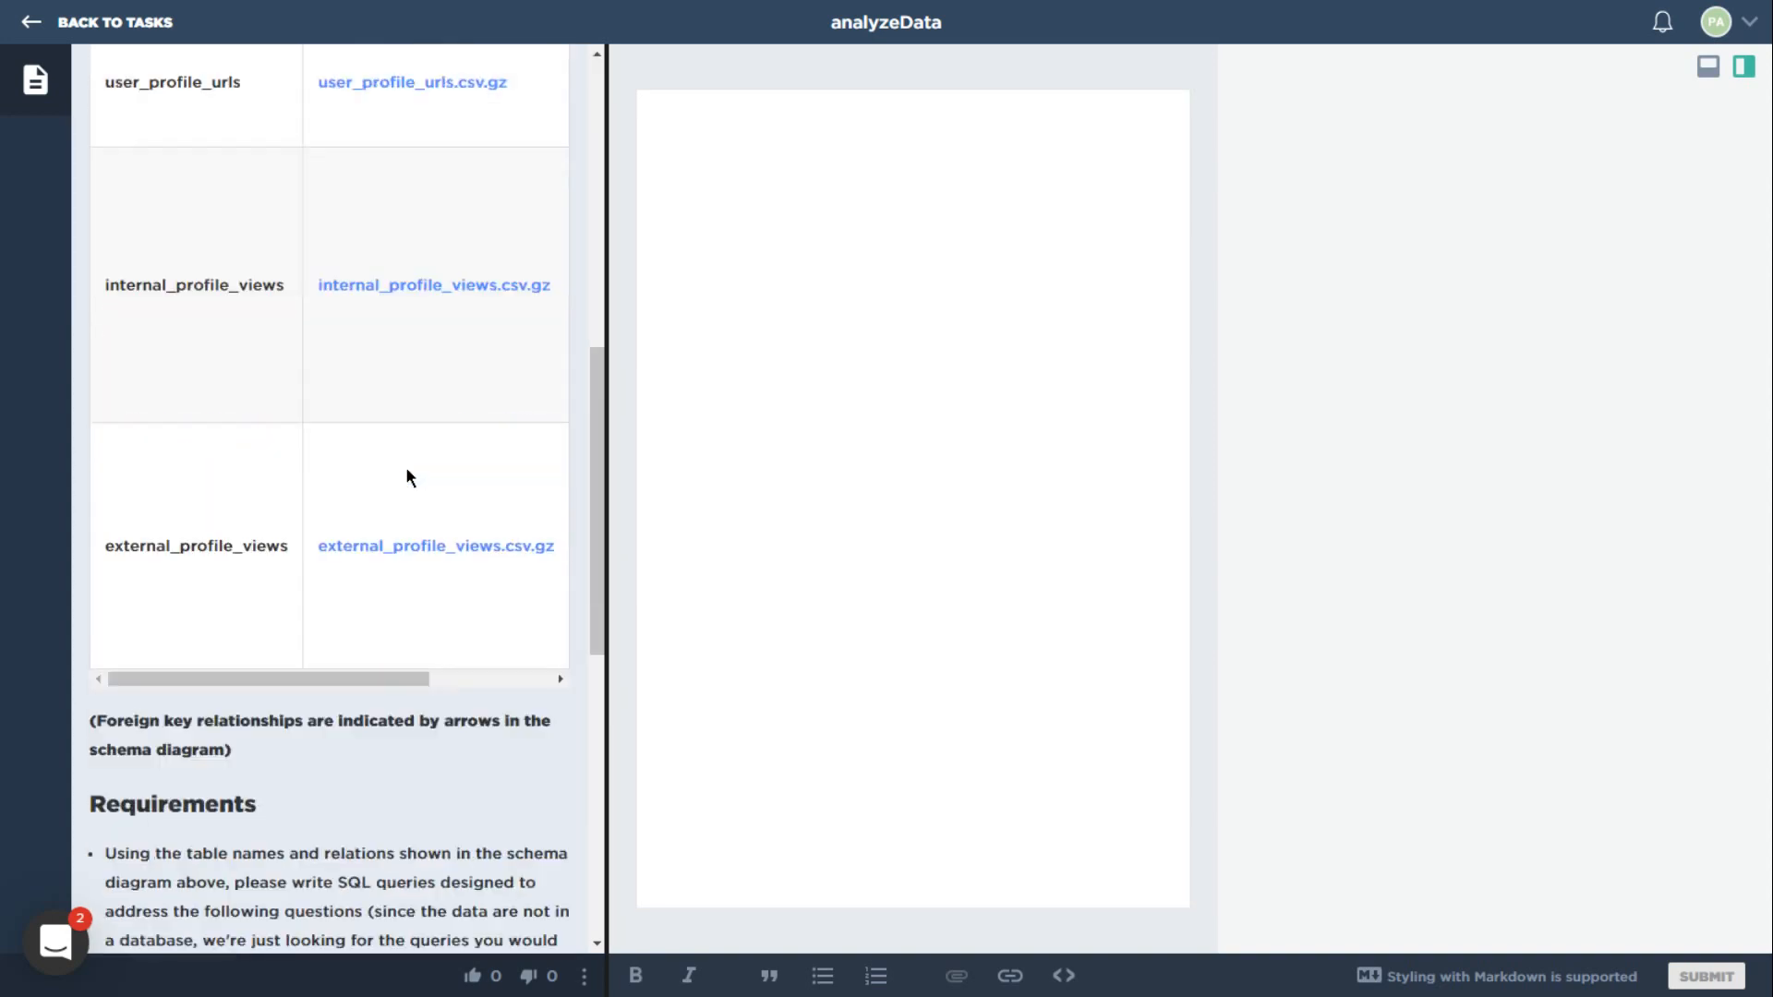
scroll("down", 3)
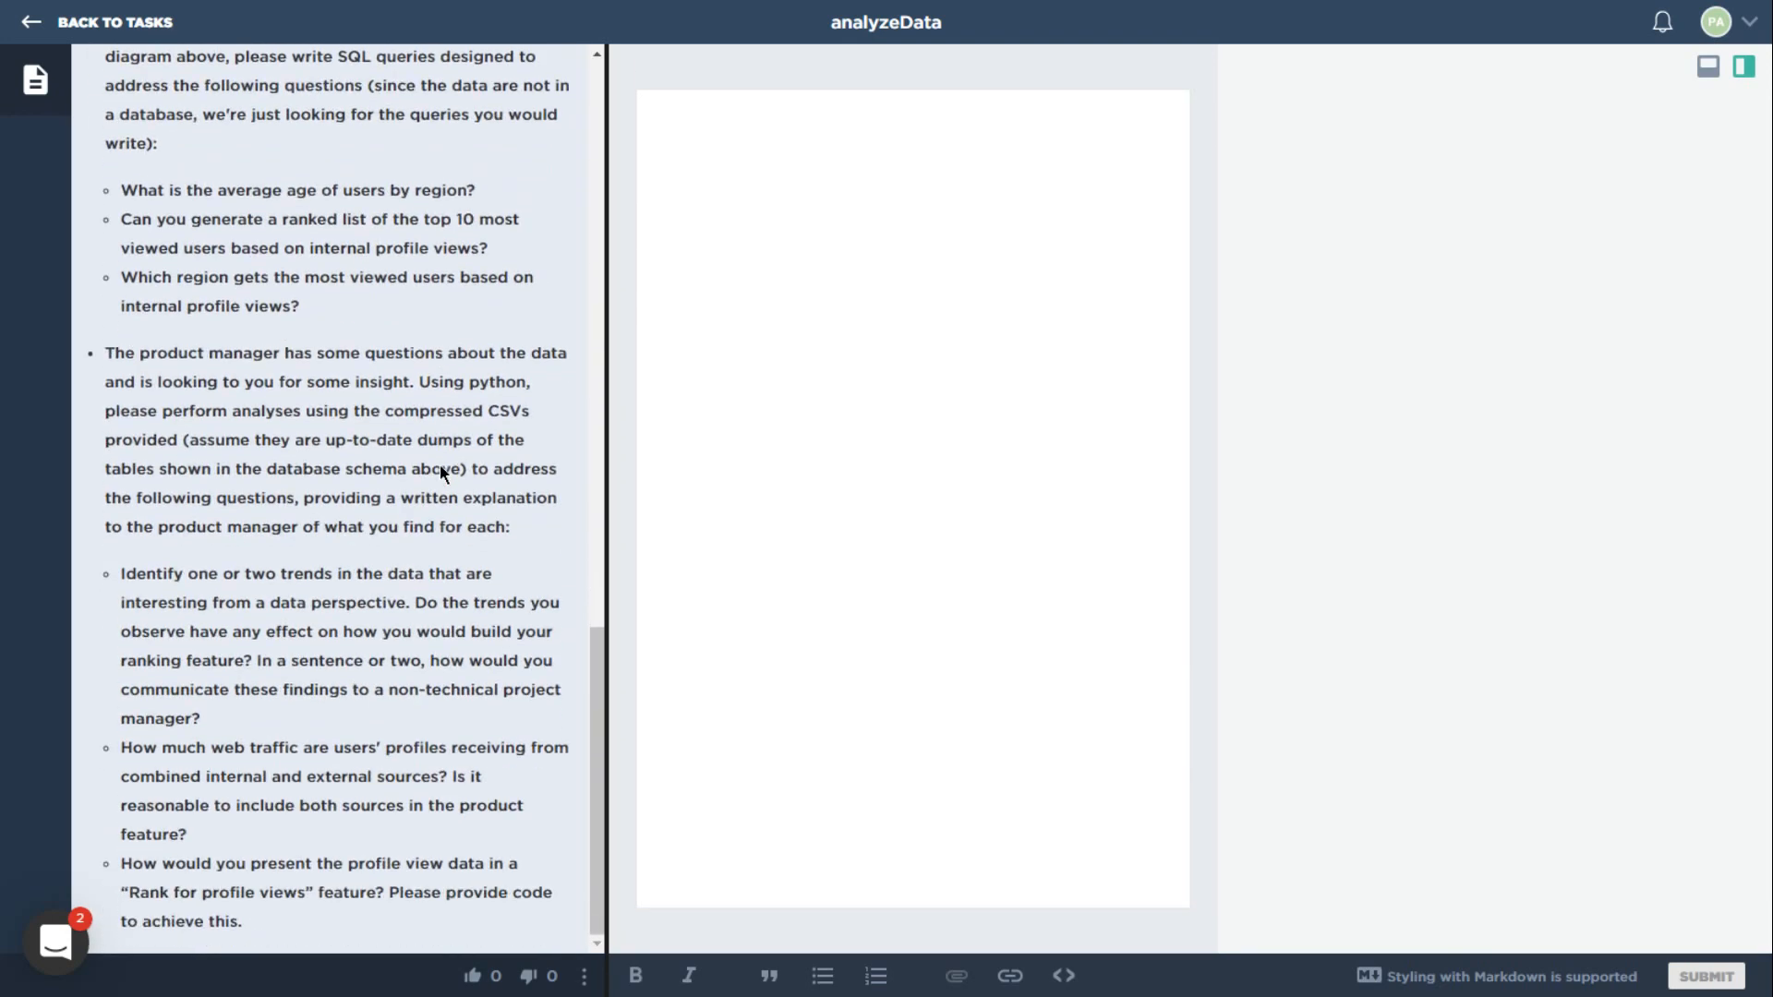
mouse_move(436, 488)
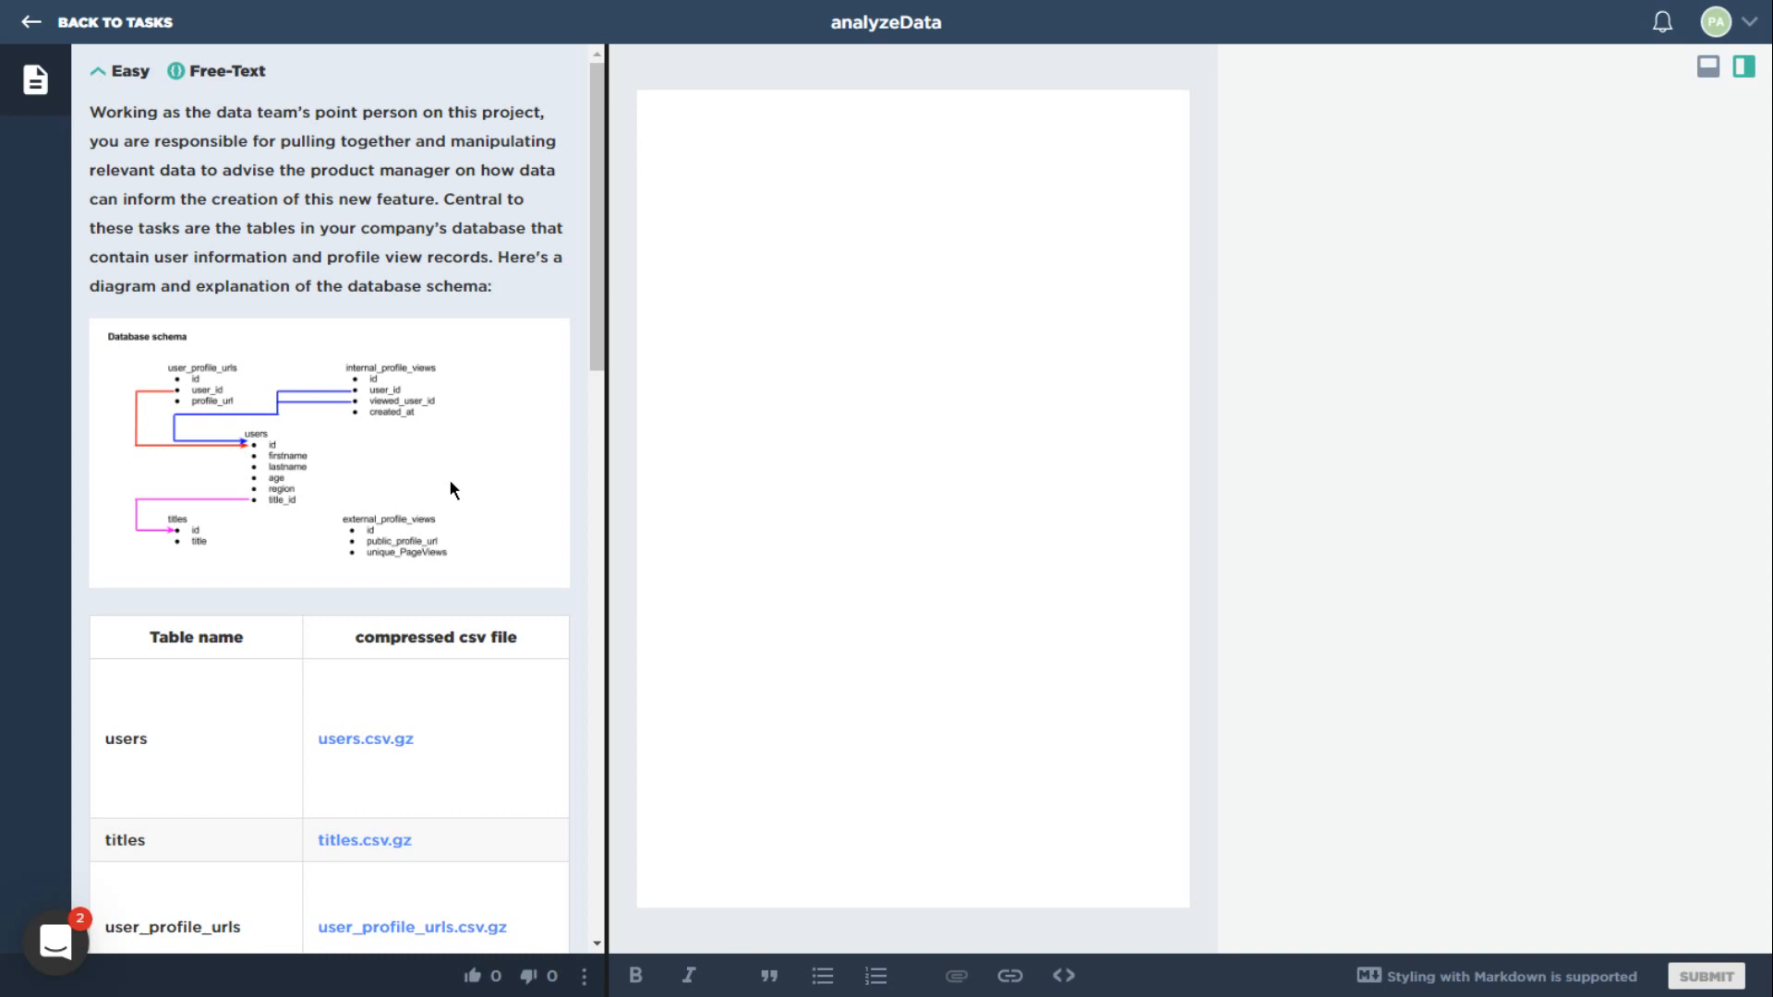
mouse_move(1628, 761)
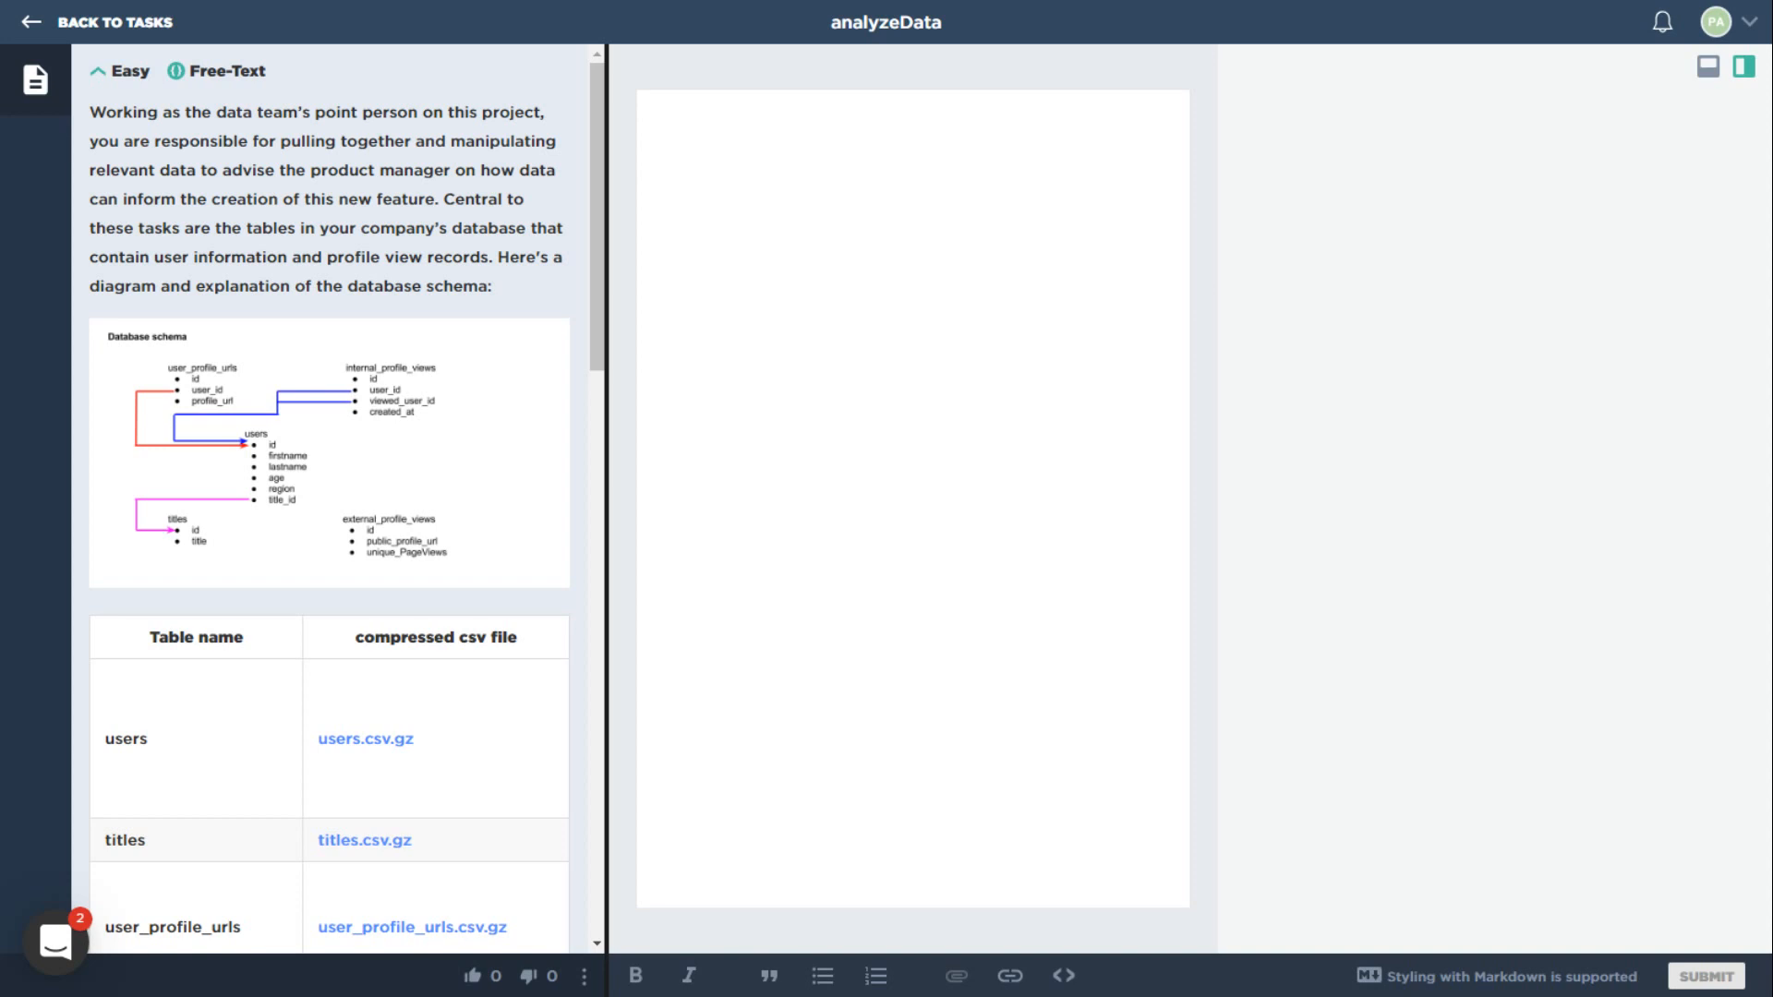
mouse_move(384, 932)
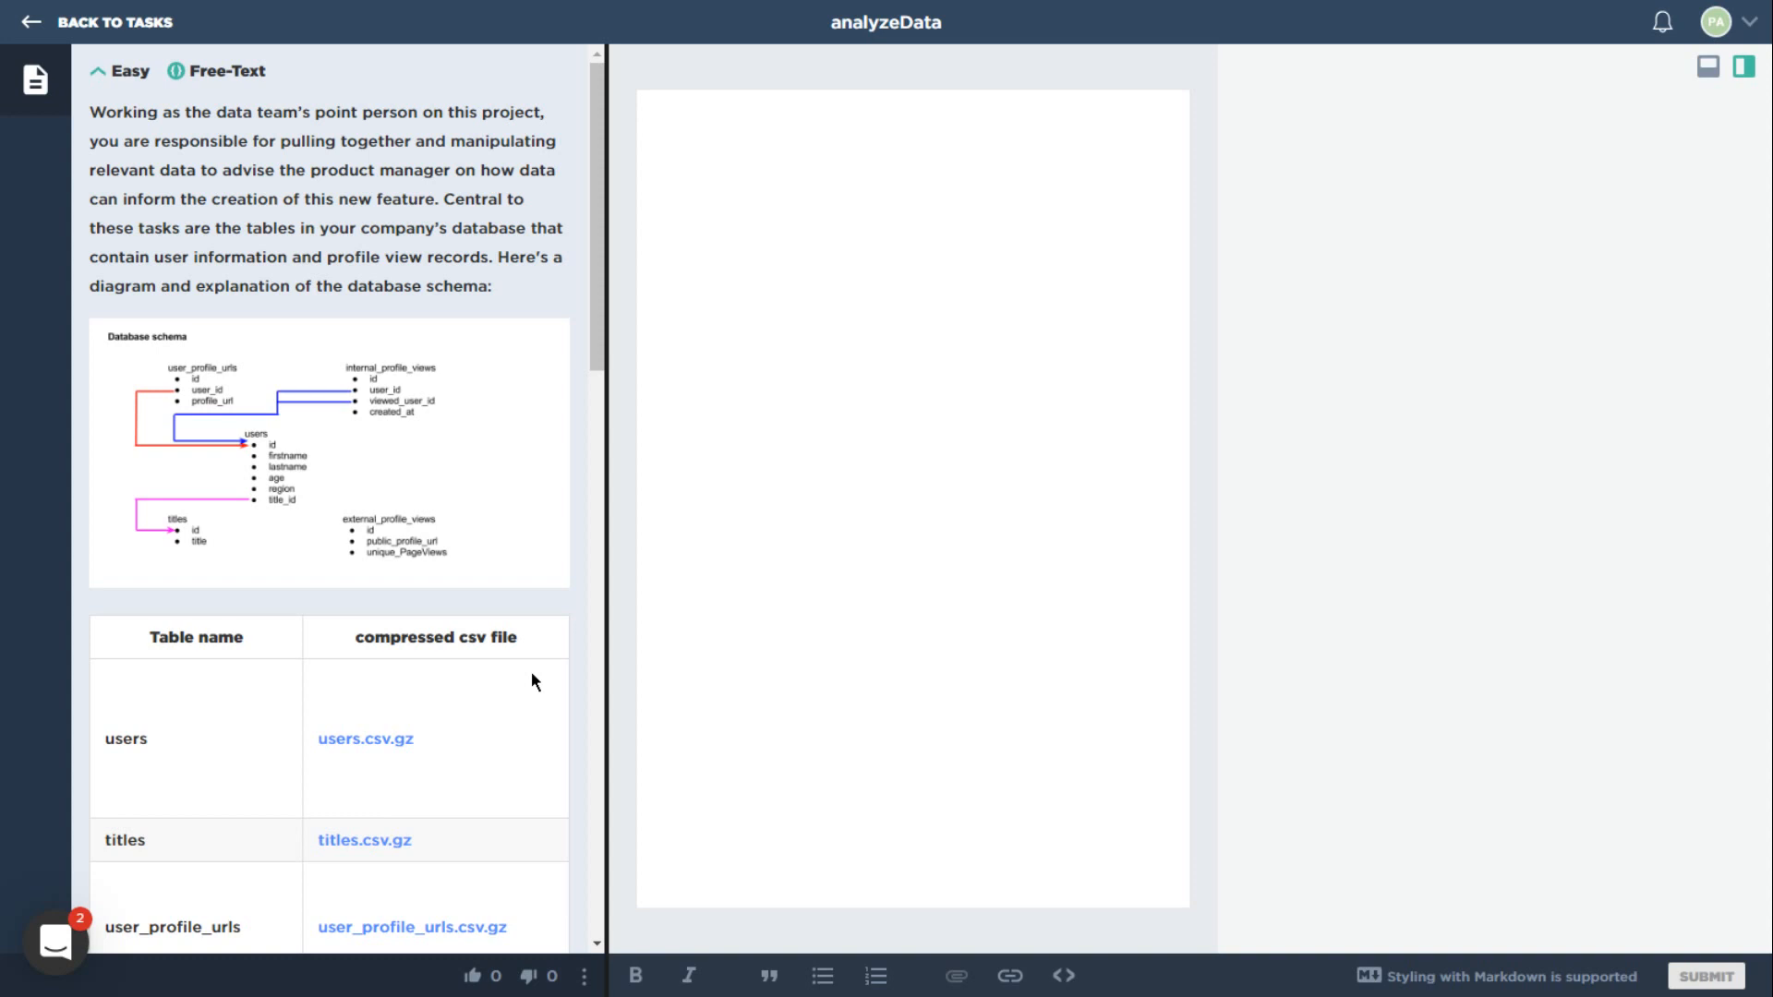
Focus the empty analyzeData answer editor to begin entering the Markdown sample.
left_click(955, 334)
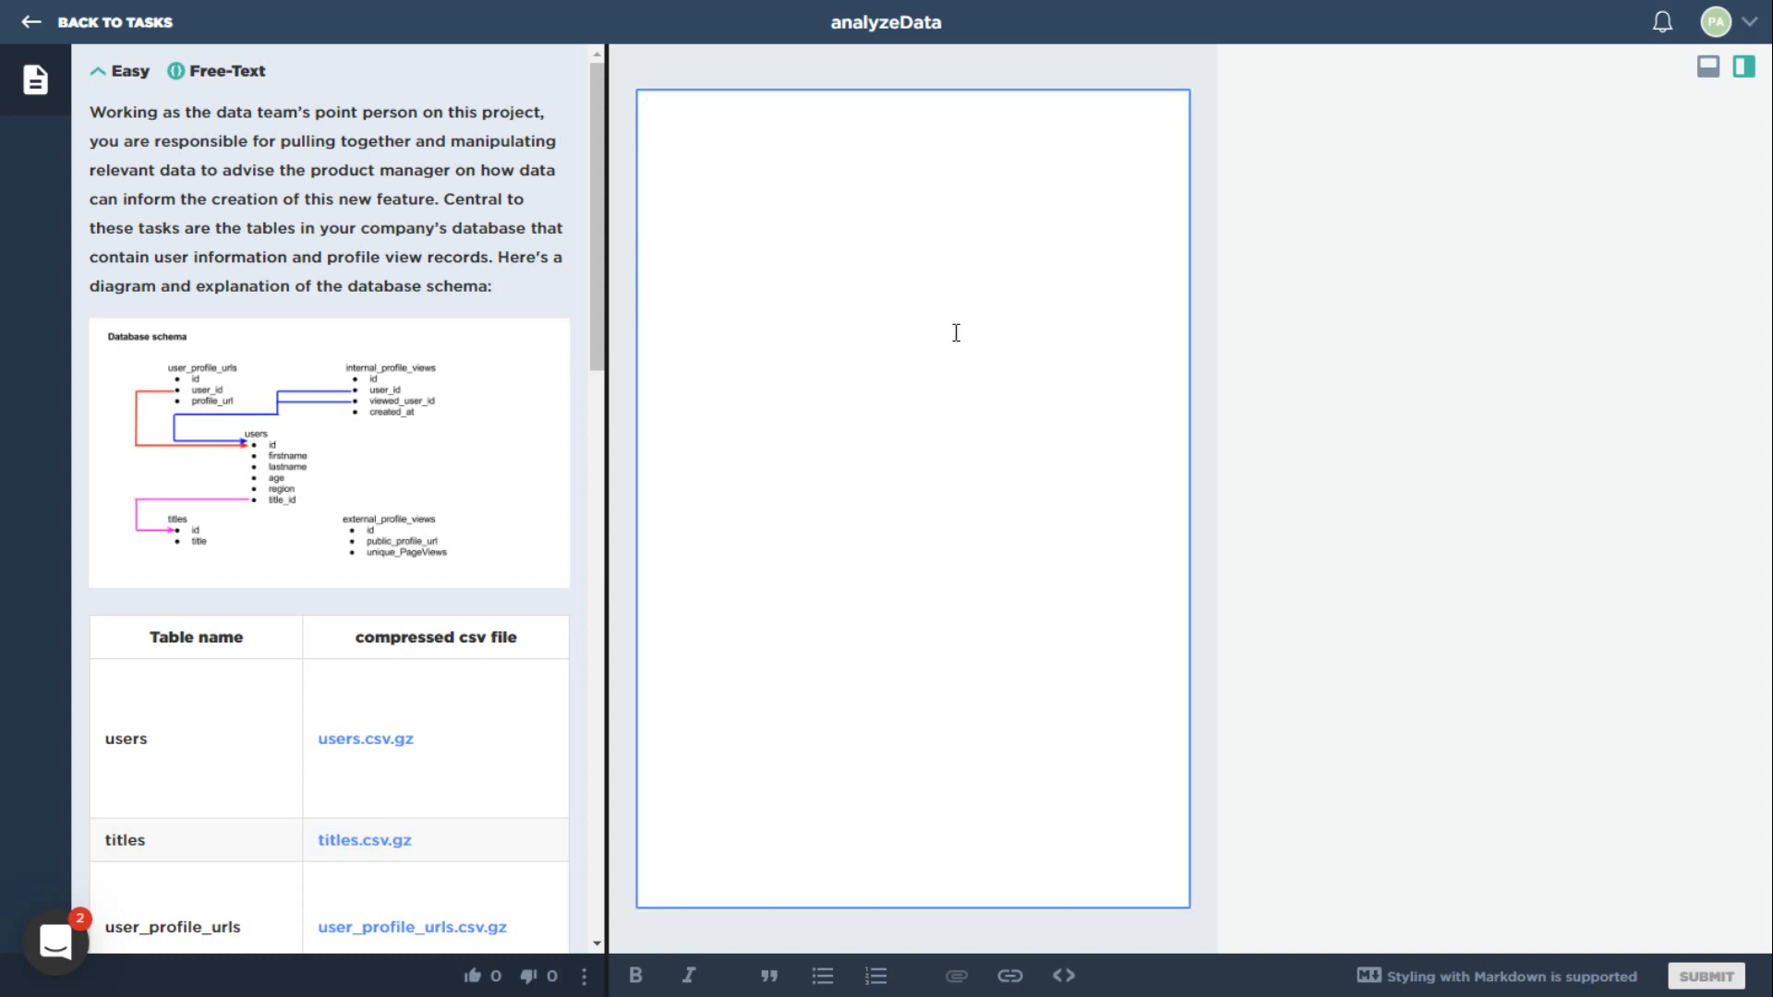
mouse_move(951, 222)
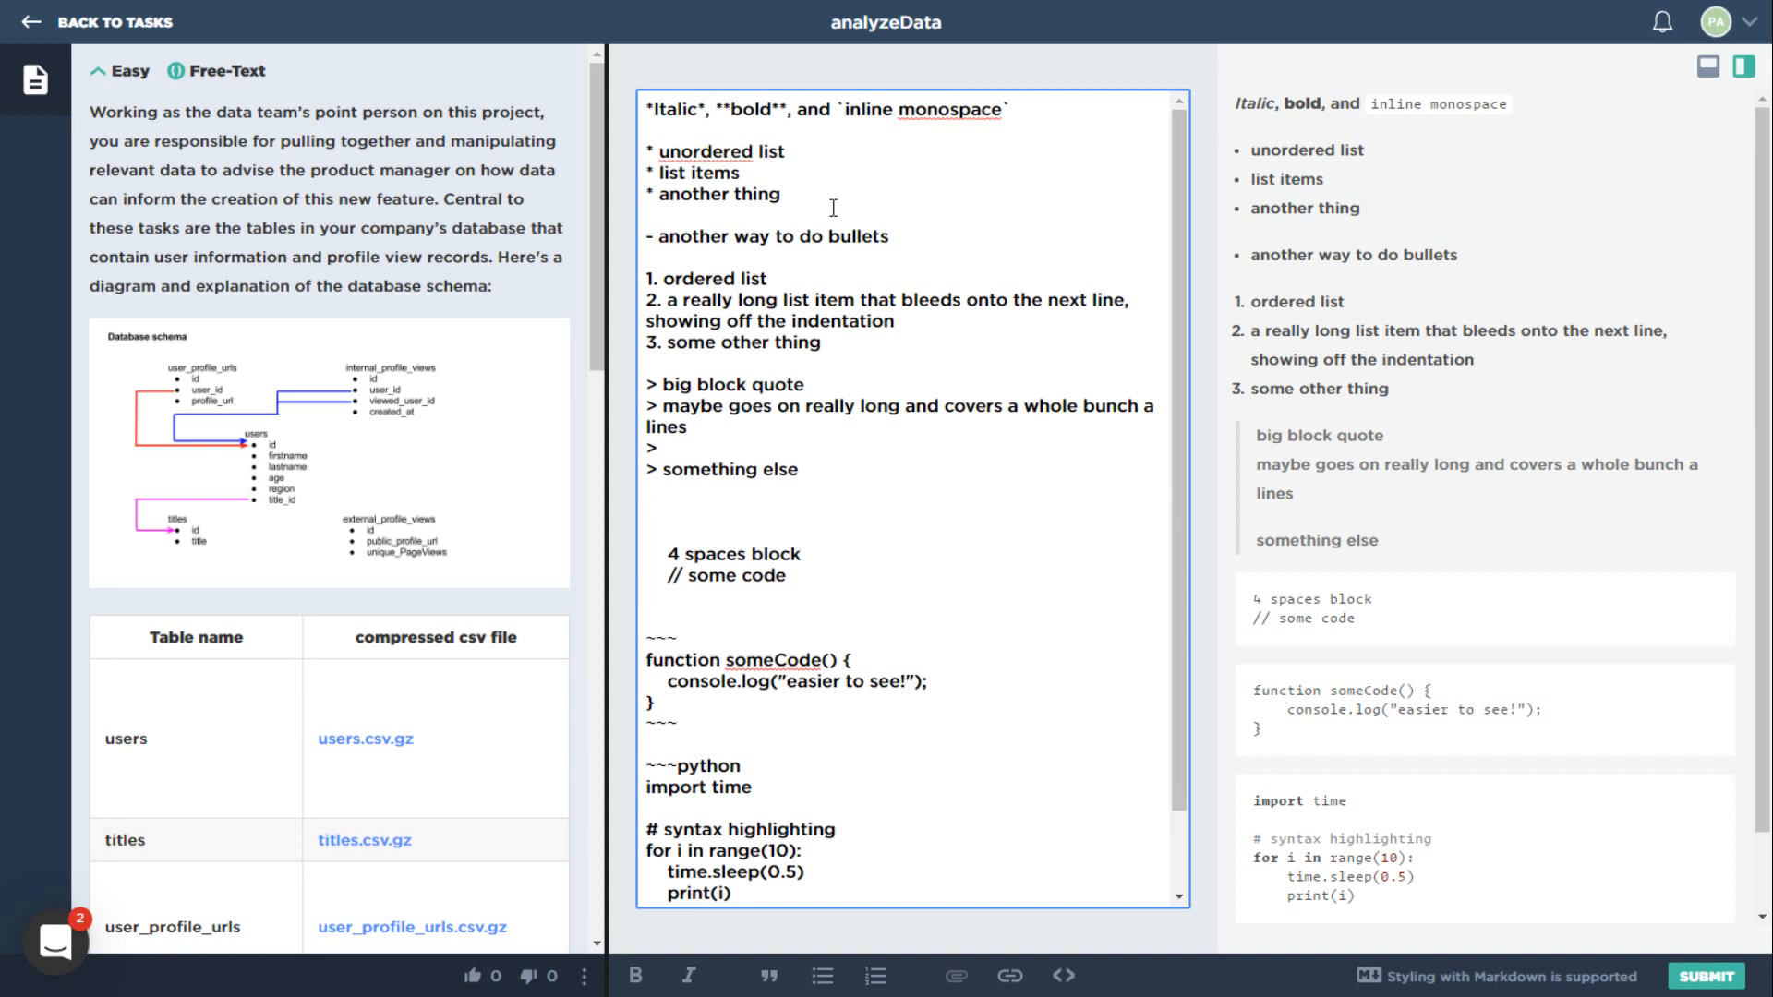
mouse_move(925, 513)
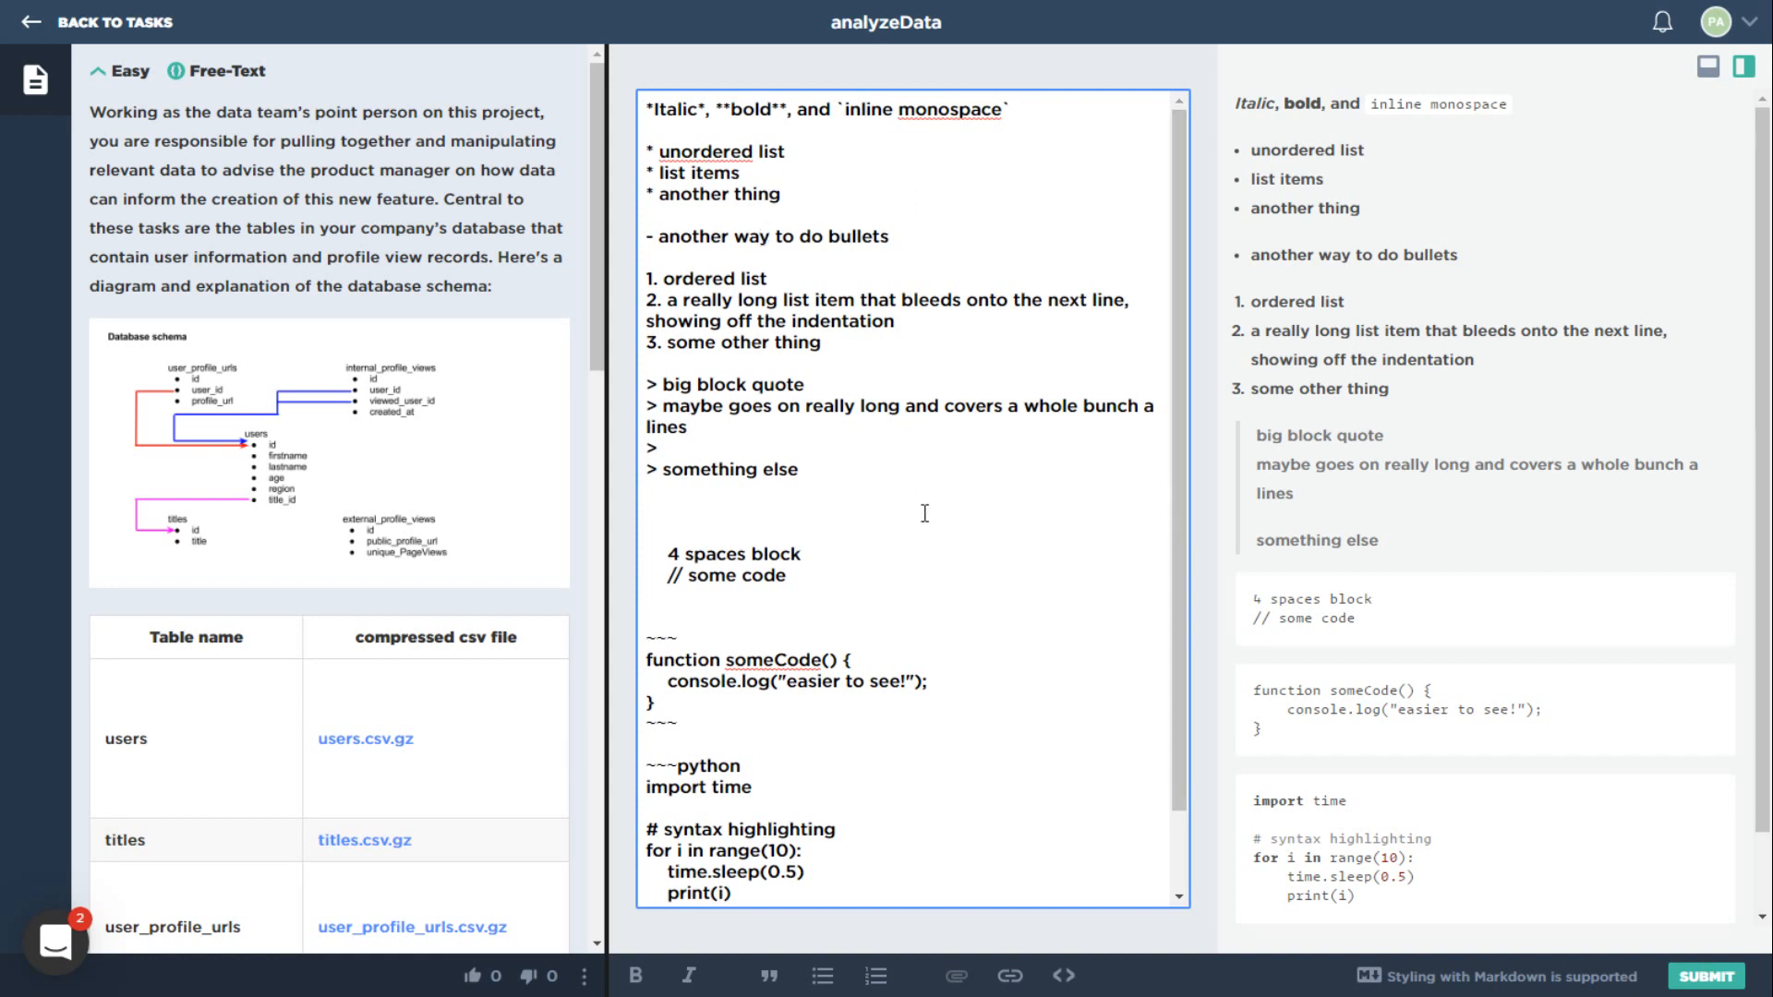
mouse_move(698, 978)
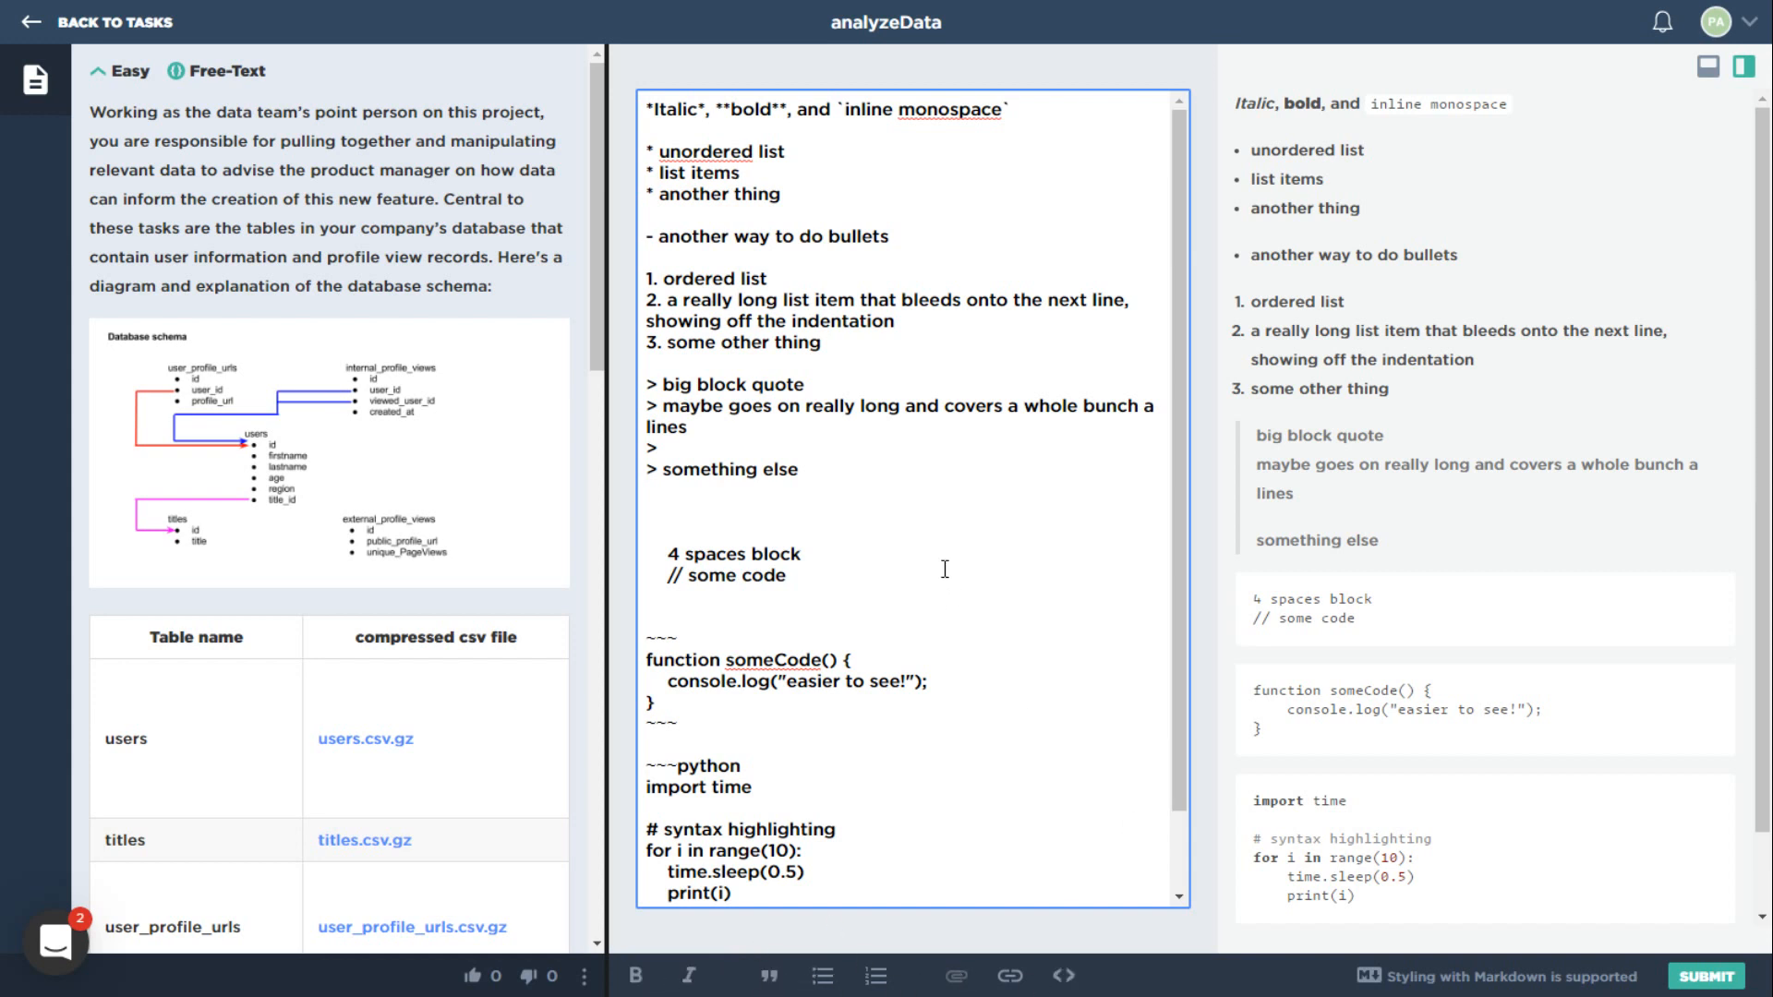
mouse_move(958, 564)
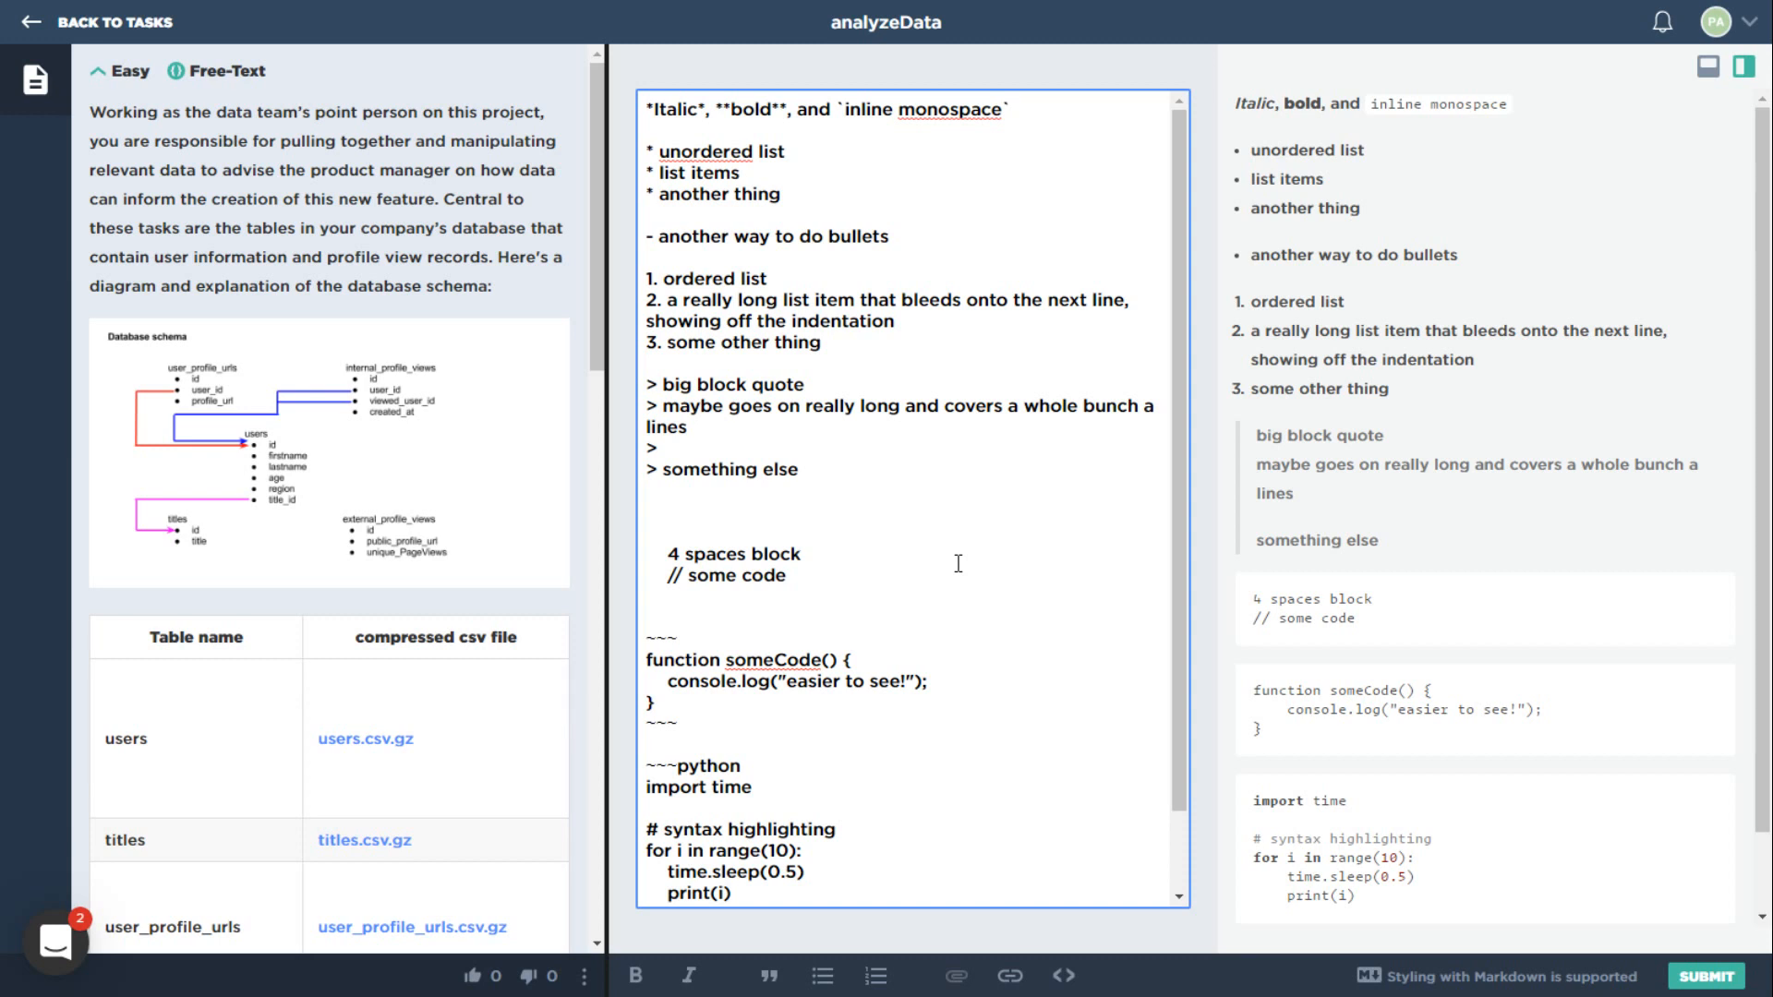
mouse_move(1030, 617)
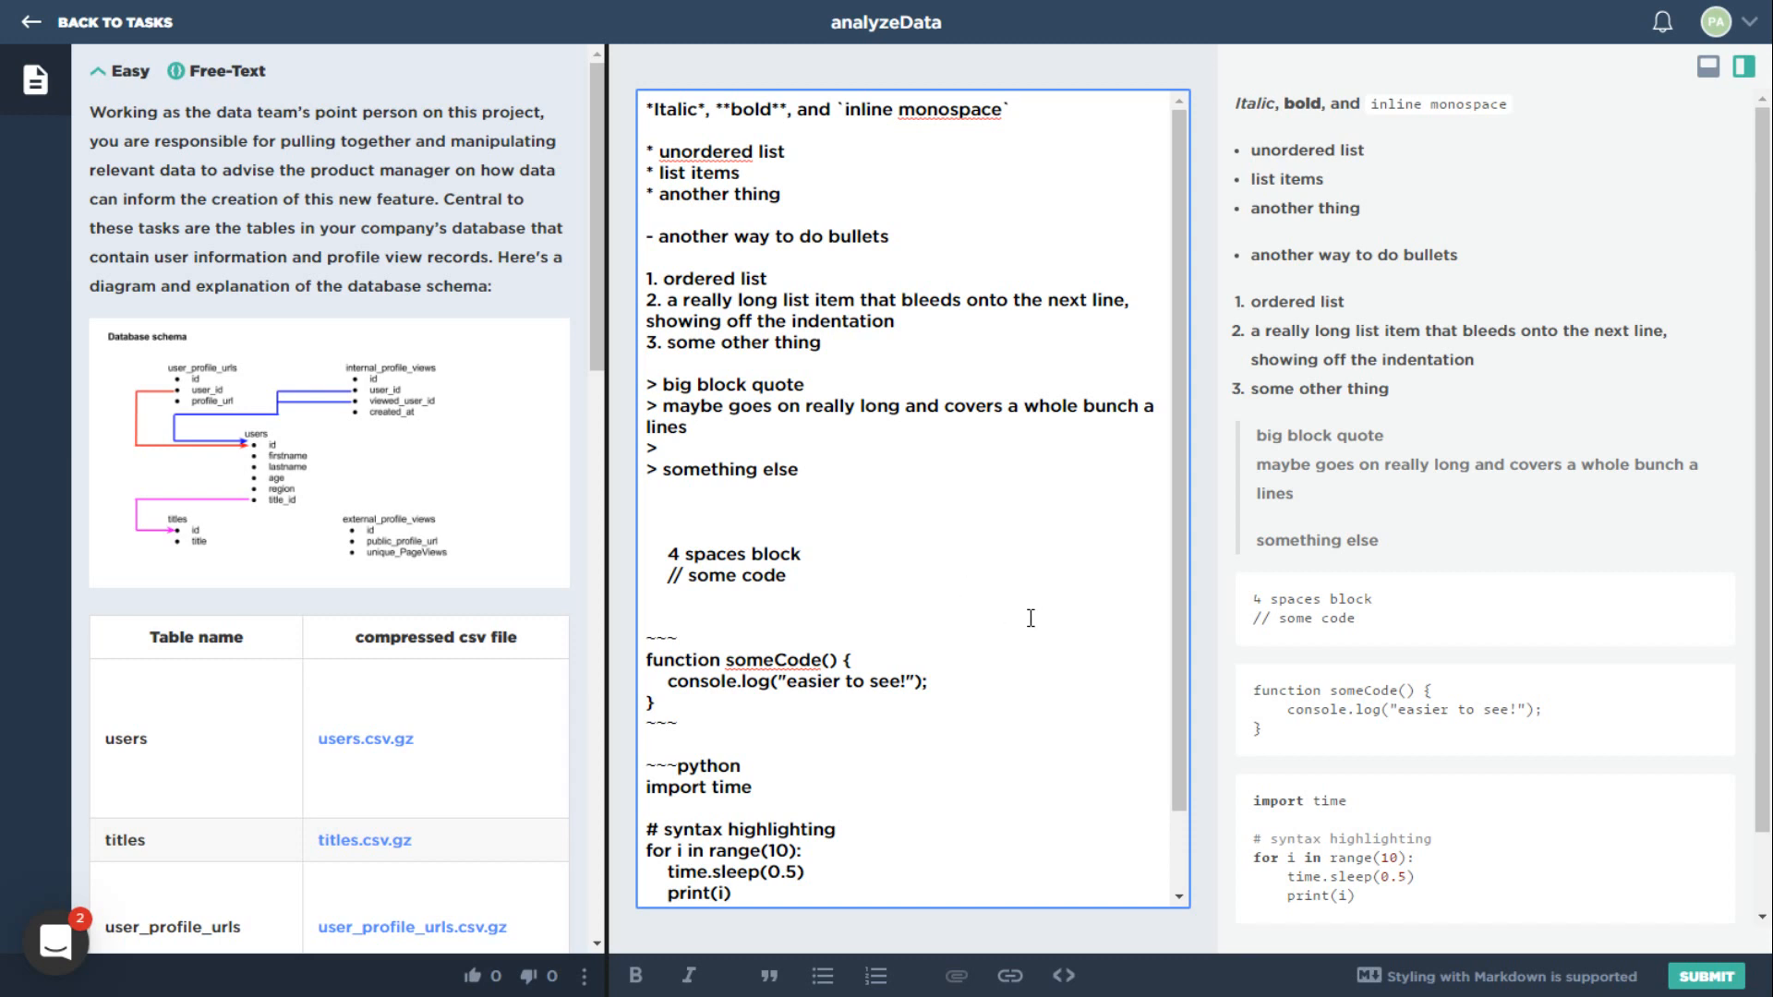